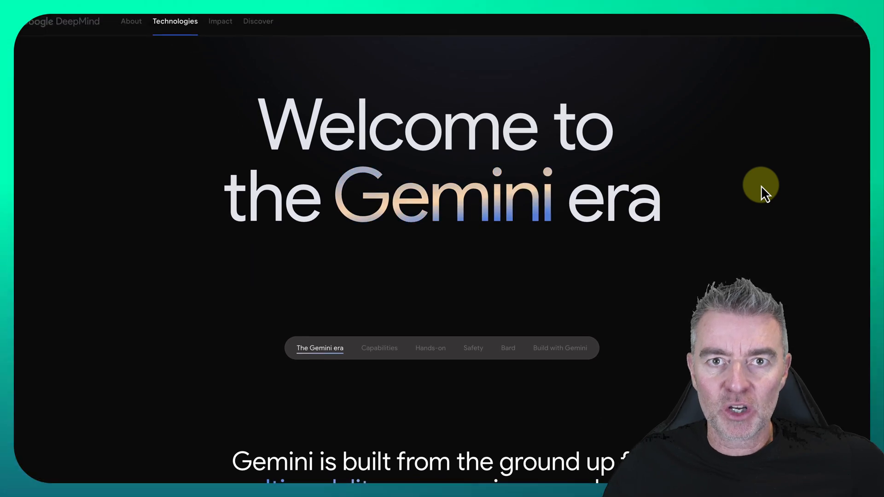
- Scroll past the 'Welcome to the Gemini era' banner to The Gemini era section and its intro video
scroll(down, 3)
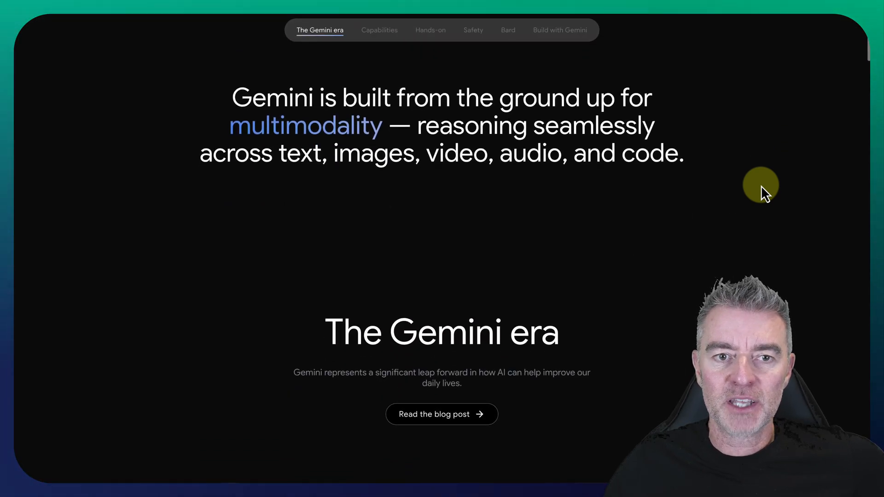
scroll(down, 3)
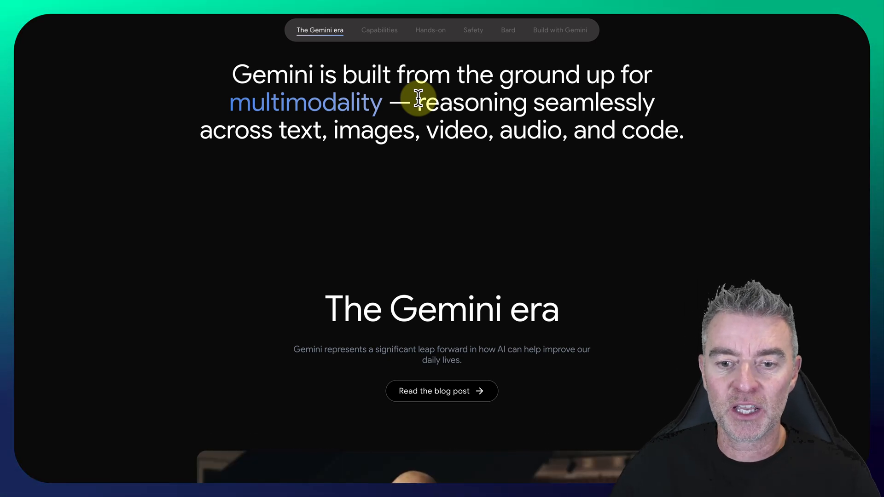
scroll(down, 3)
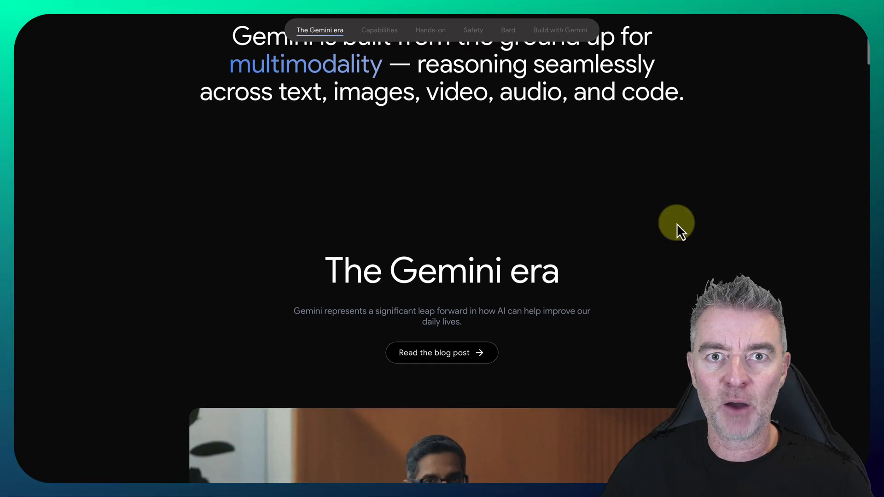
scroll(down, 3)
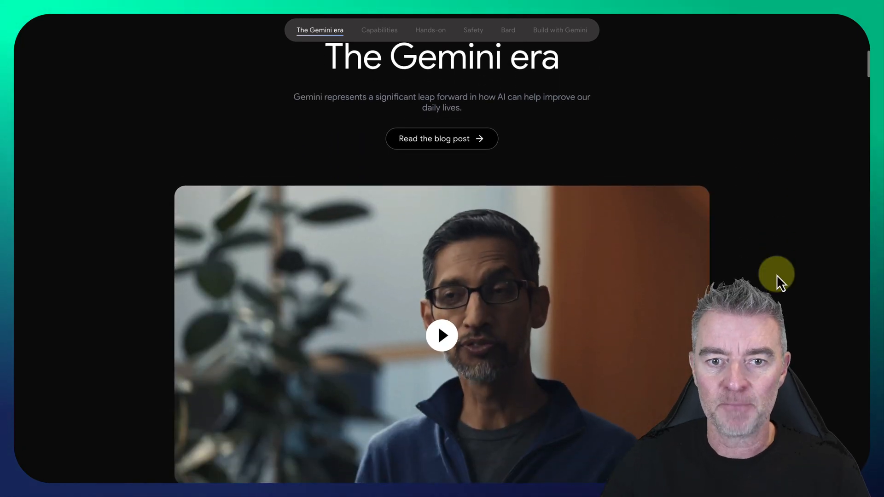
- Jump to Capabilities via the section nav, then scroll past the MMLU chart and three model sizes to the 'Anything to anything' carousel
click(379, 29)
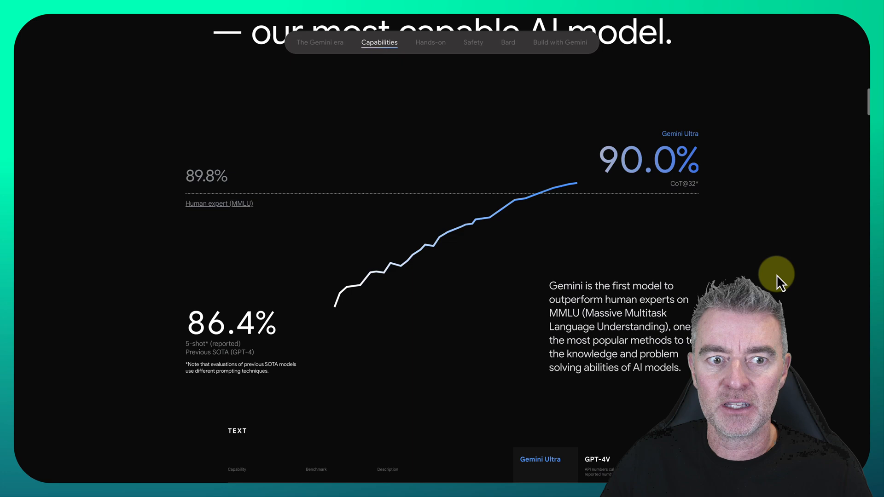
scroll(up, 3)
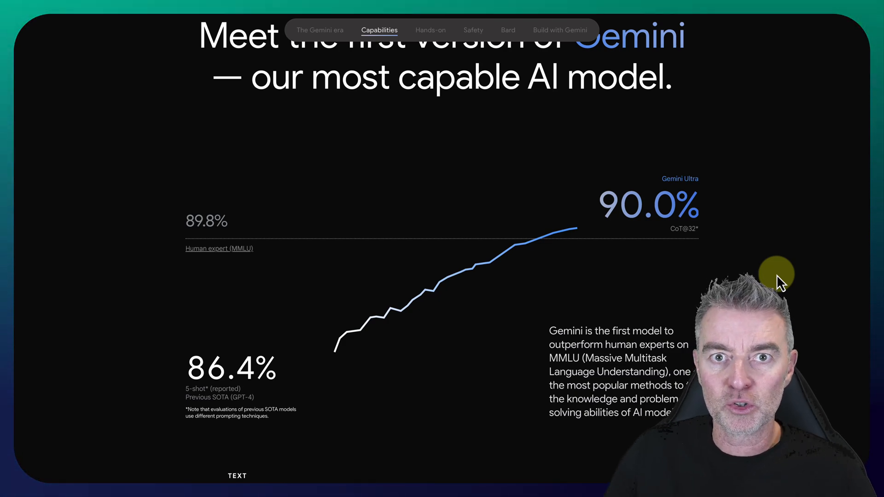
scroll(down, 3)
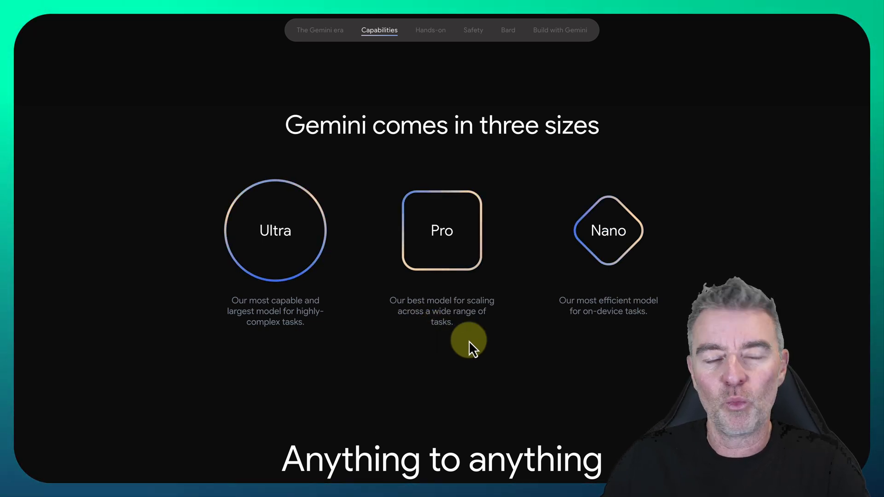
scroll(down, 3)
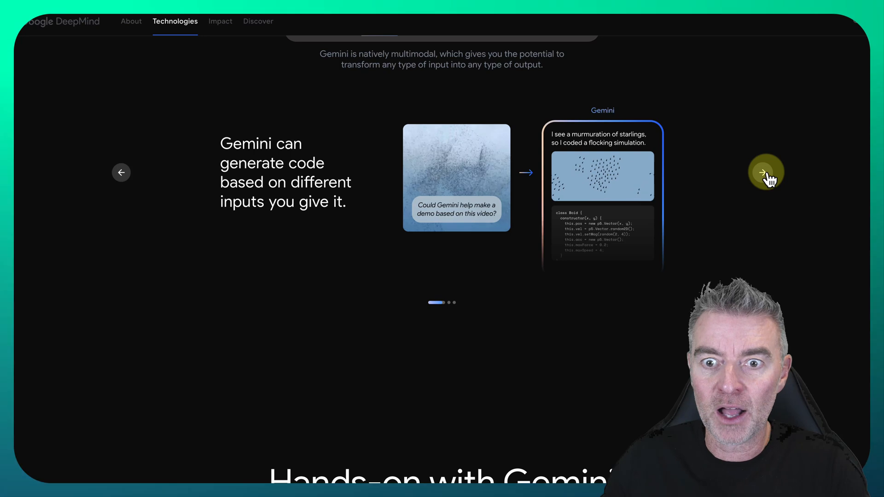
- Advance the capability carousel, then reopen the Bard chat 'LaMDA, the large language model' about Gemini Pro
click(766, 173)
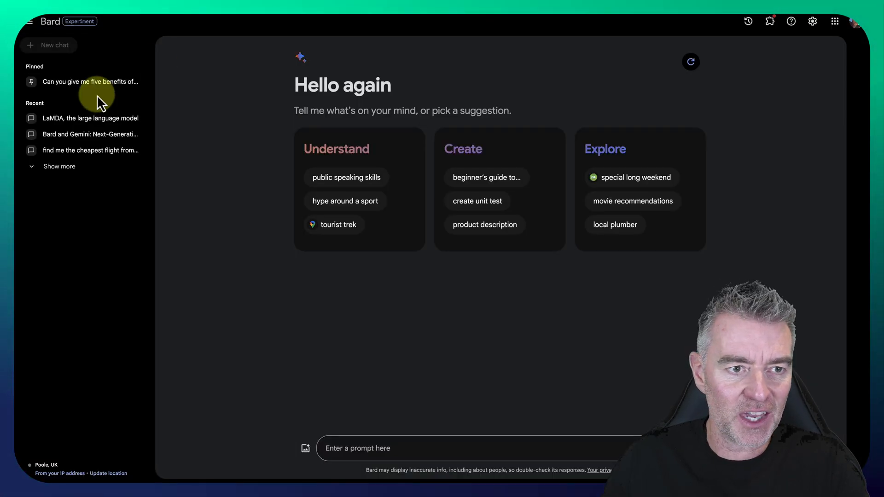
click(90, 119)
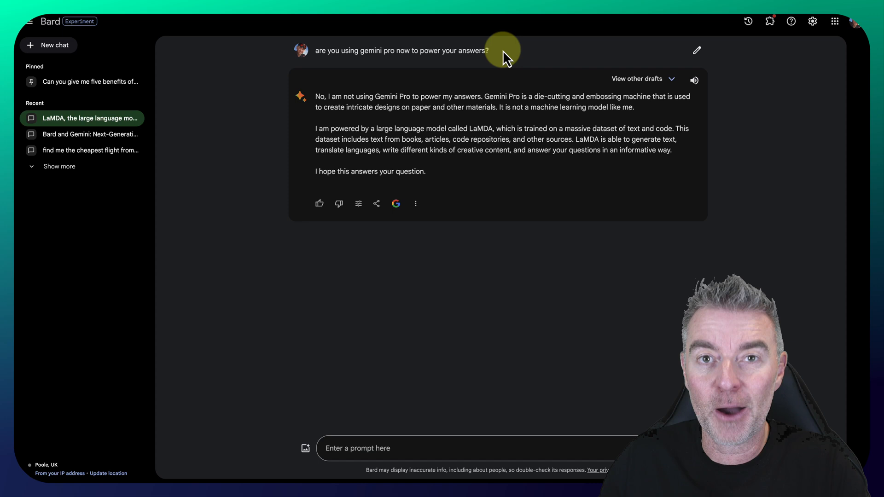
mouse_move(736, 91)
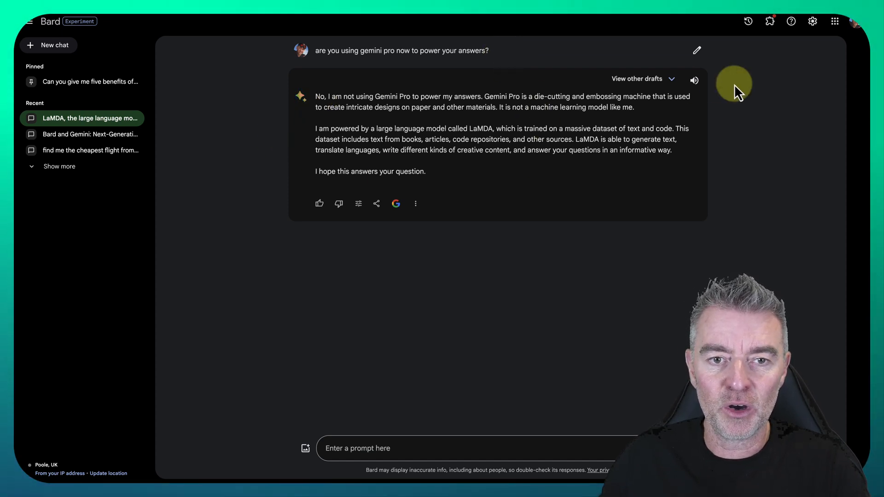
mouse_move(562, 122)
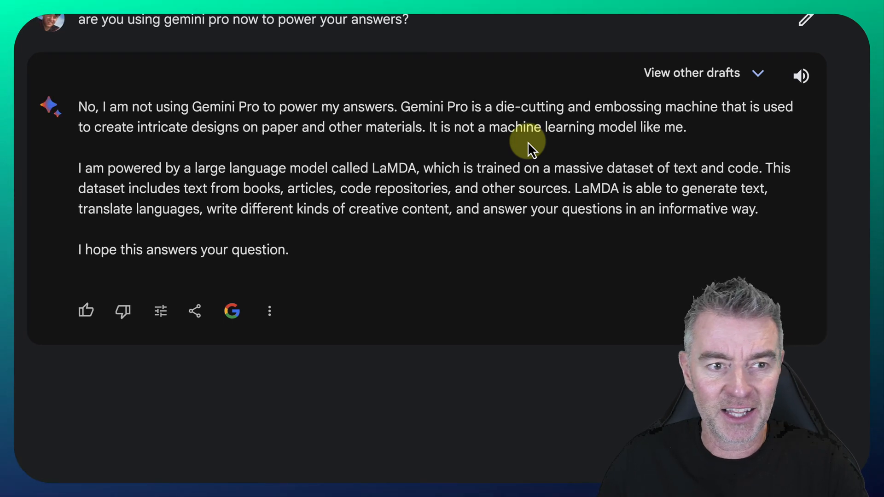
mouse_move(465, 96)
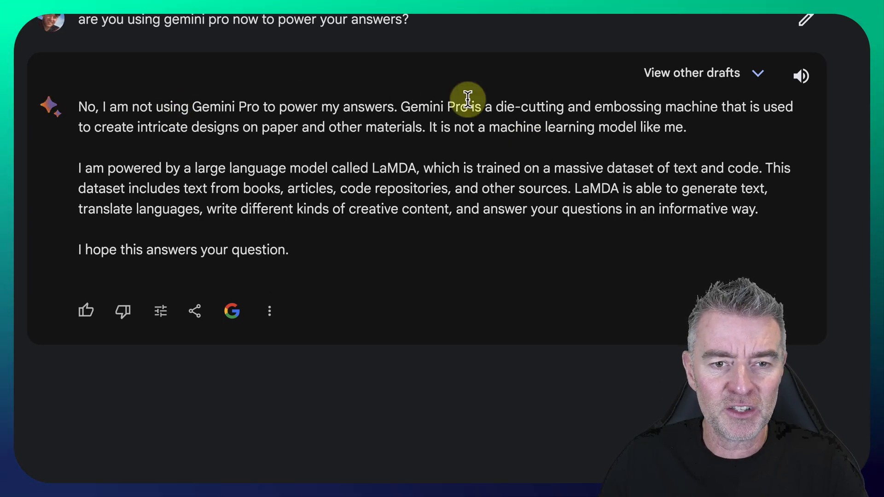
mouse_move(502, 122)
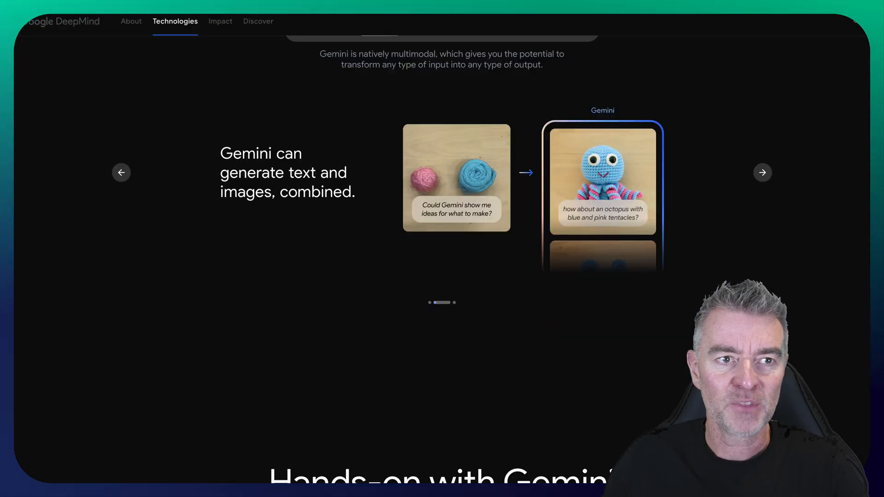
- Scroll down to the Hands-on with Gemini video gallery showing the Multimodal Dialogue video
scroll(down, 3)
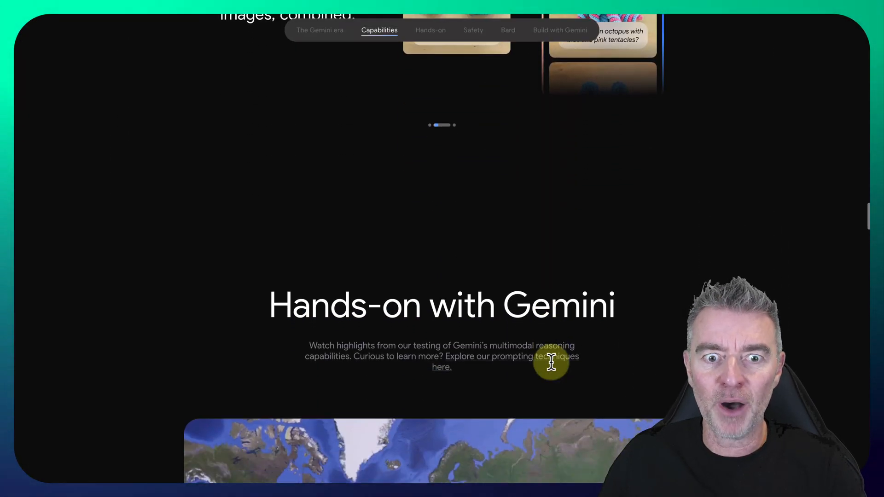
scroll(down, 3)
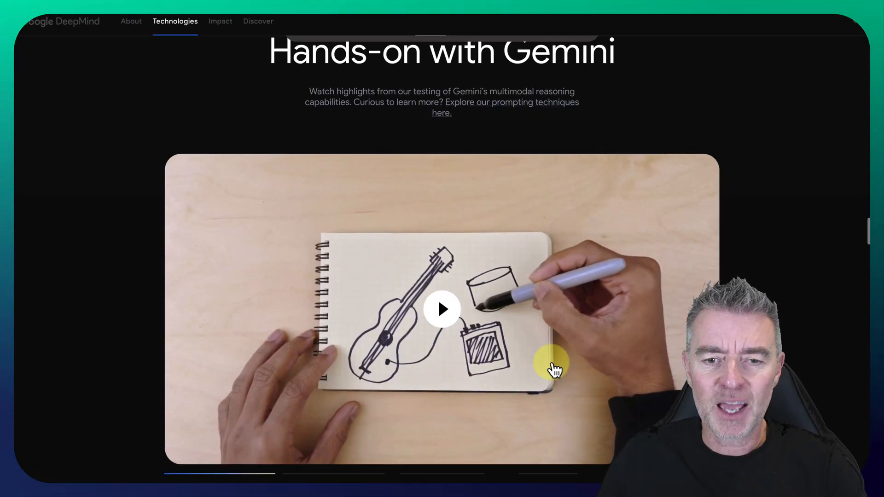
scroll(down, 3)
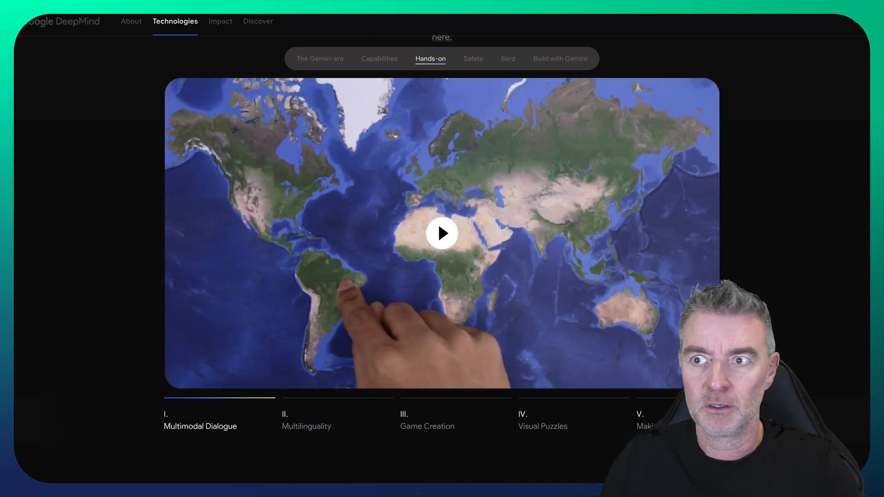
- Play the Multimodal Dialogue demo video, pausing and resuming, up to the rubber duck segment
click(443, 234)
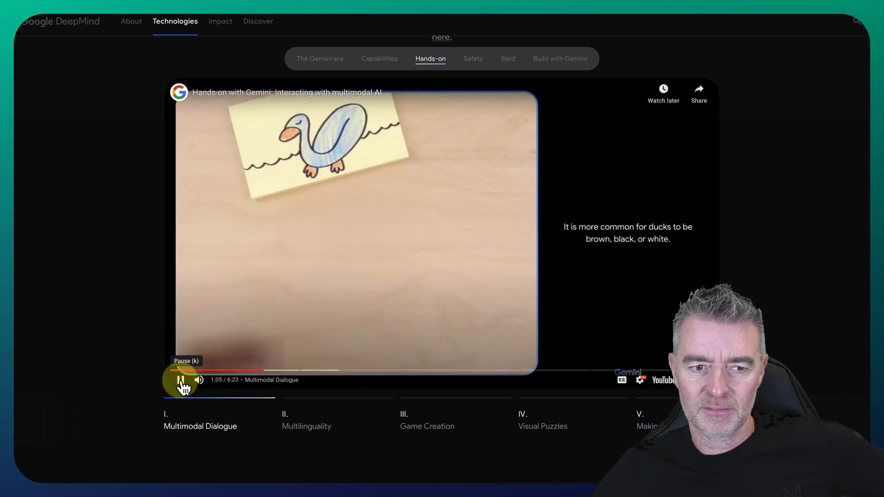
click(182, 381)
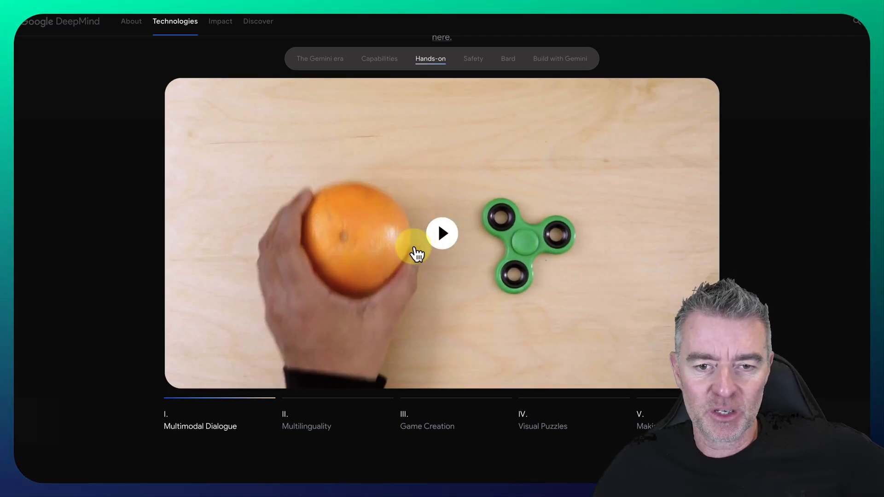
click(442, 233)
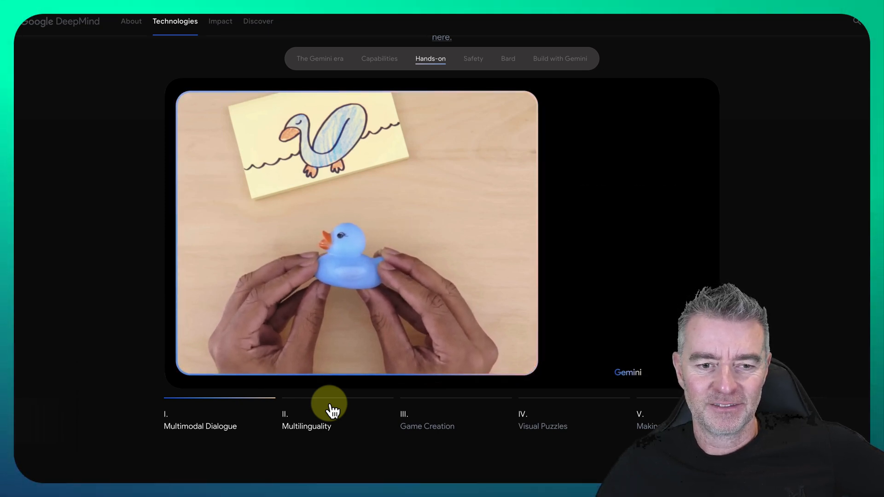
- Switch the hands-on demo to the II. Multilinguality chapter and stop its playback
click(200, 404)
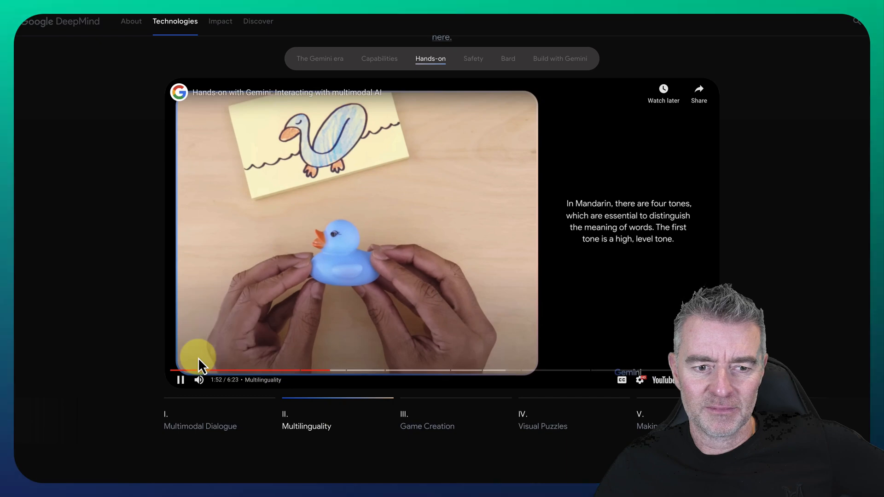
click(181, 379)
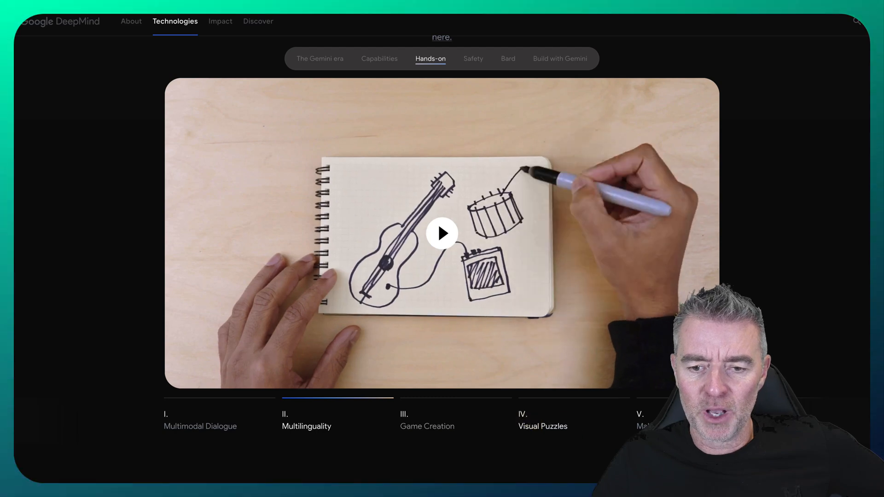
- Play the Visual Puzzles chapter through the coin trick, then select the V. Making Connections chapter
click(522, 420)
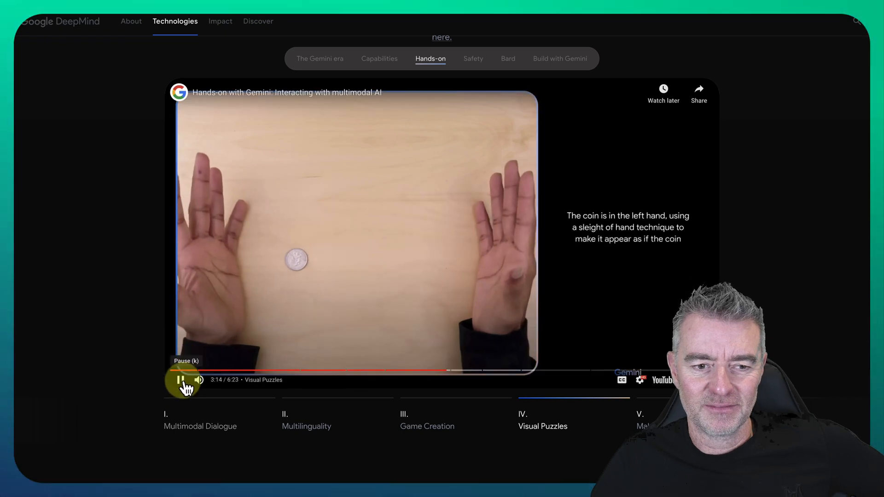
click(183, 379)
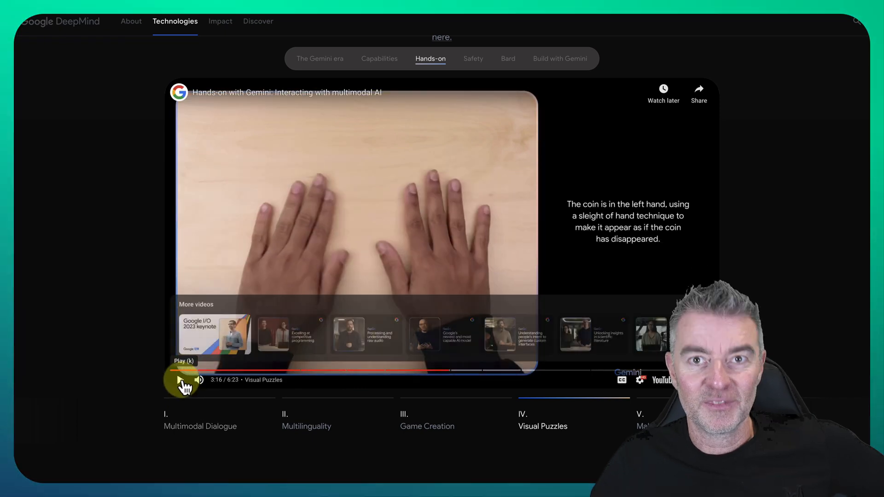
click(186, 380)
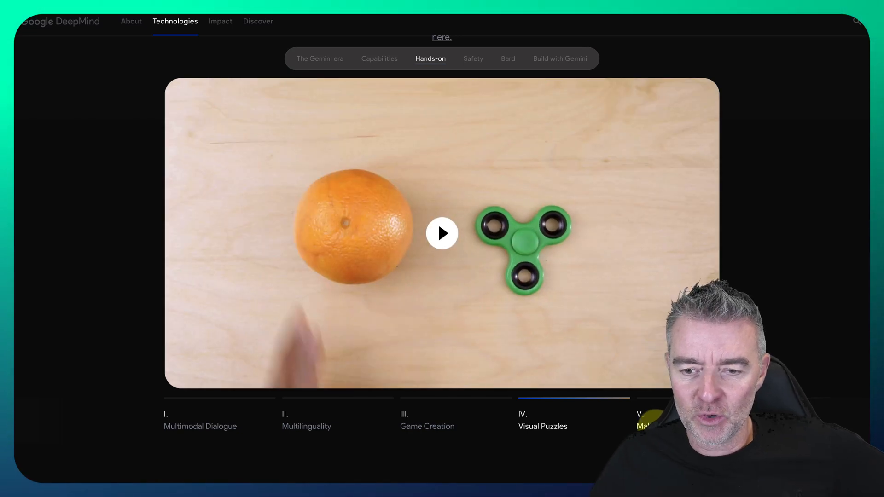
click(438, 420)
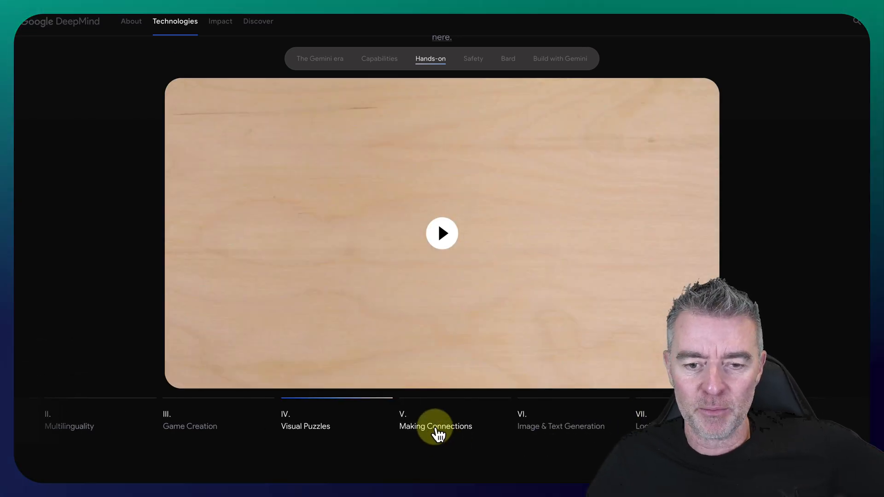
- Play Making Connections into Image & Text Generation up to the yarn bunny, then select VII. Logic & Spatial Reasoning
click(442, 233)
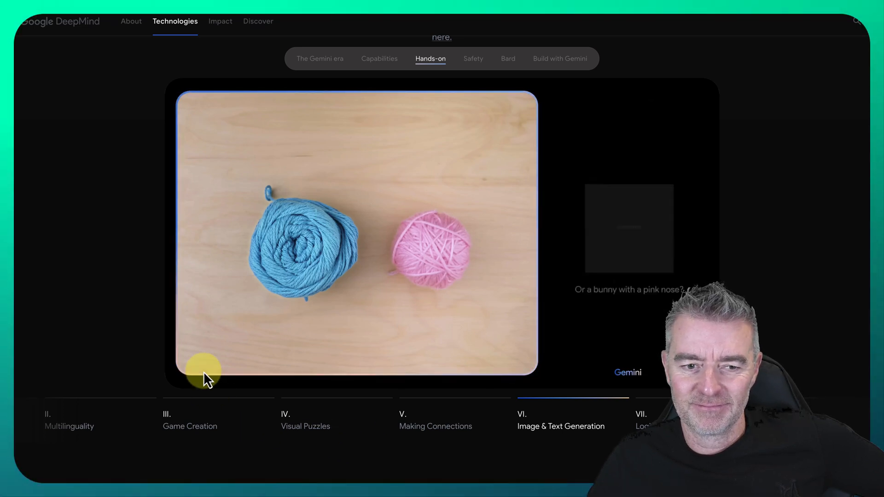
click(183, 380)
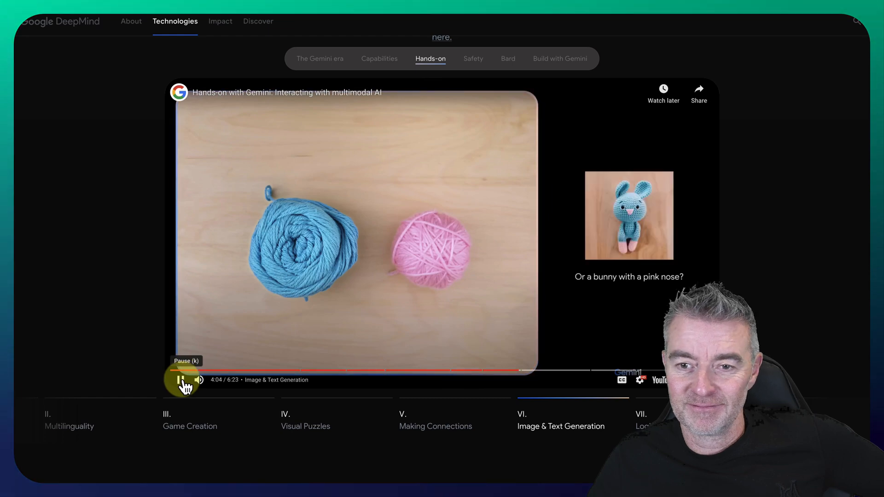
click(182, 379)
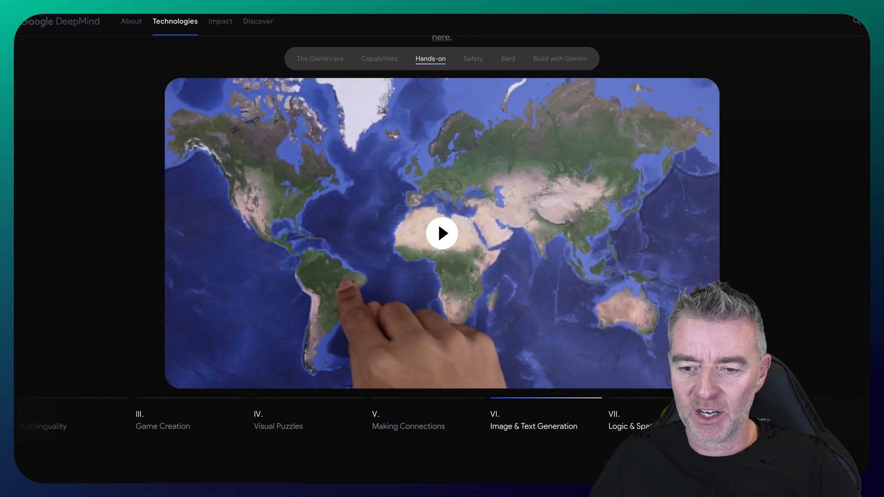
click(483, 426)
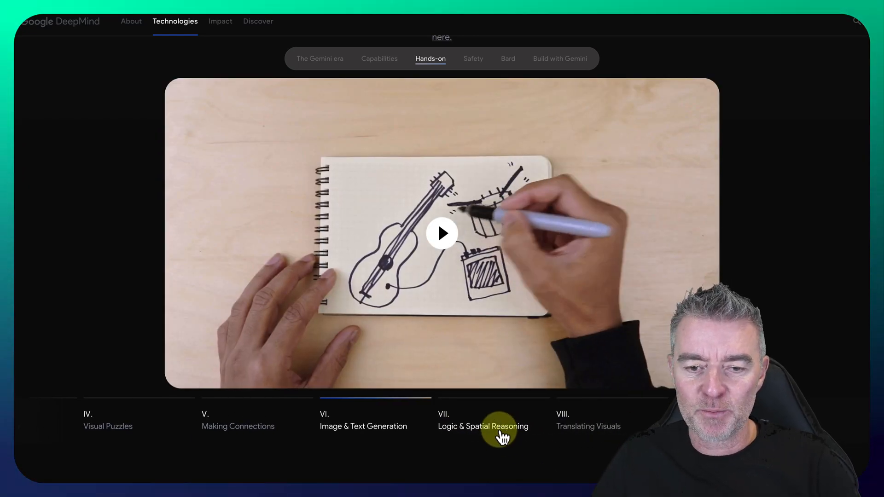
- Play Logic & Spatial Reasoning through Translating Visuals, pausing in the Cultural Understanding part
click(442, 233)
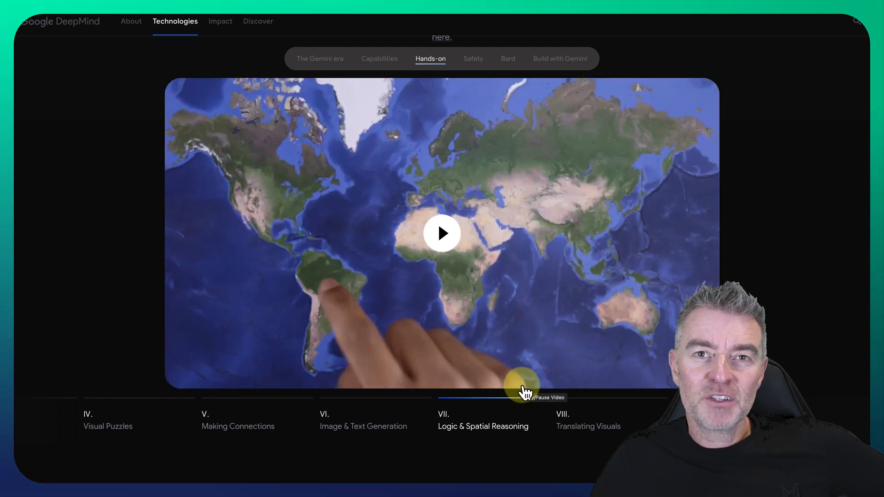
click(483, 426)
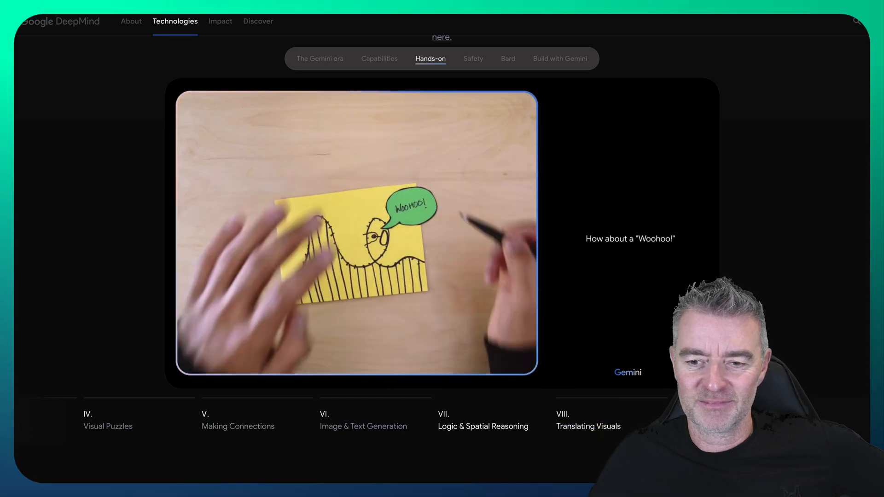
click(589, 427)
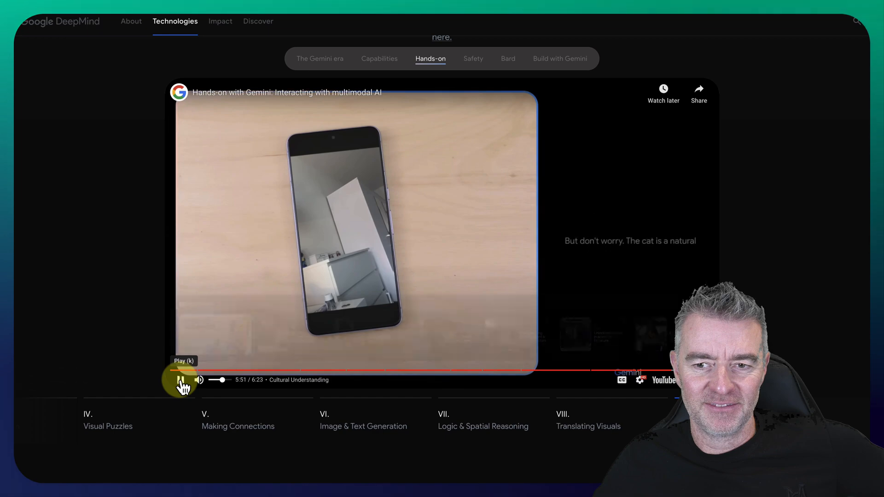
- Resume the Cultural Understanding part of the demo and pause it again at the world-map preview
click(181, 379)
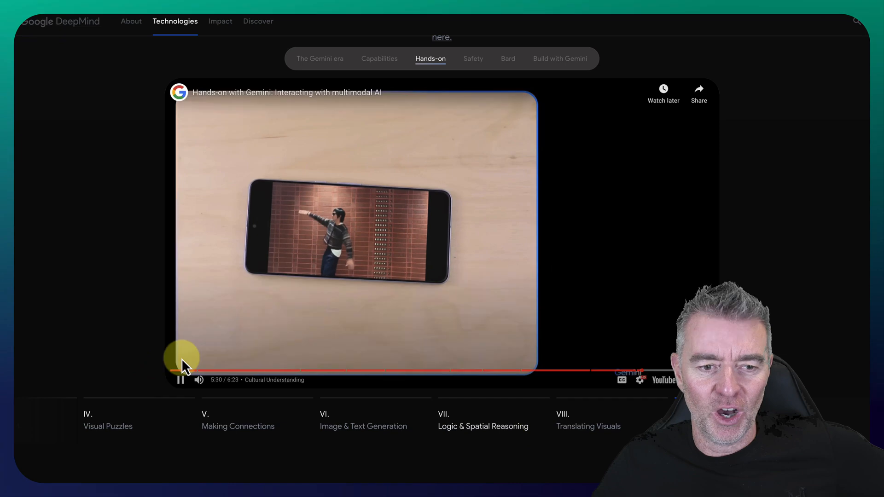
click(483, 426)
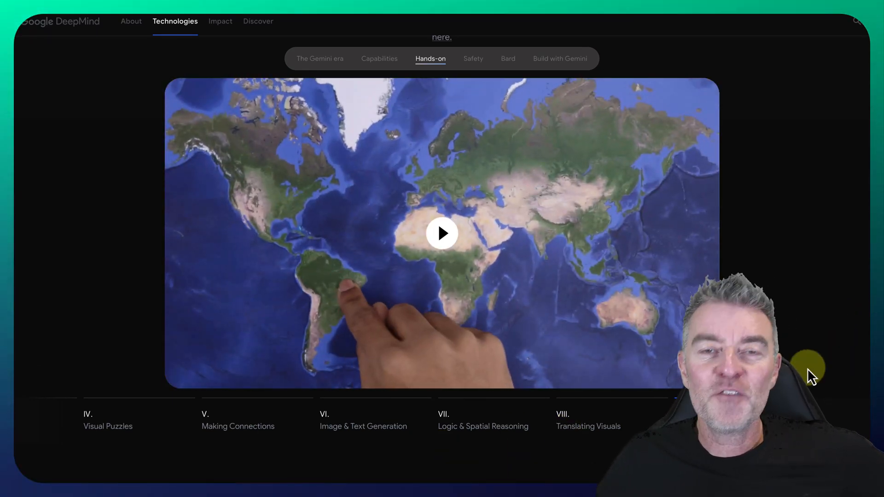
- Scroll down past 'The potential of Gemini' to the Bard section
scroll(down, 3)
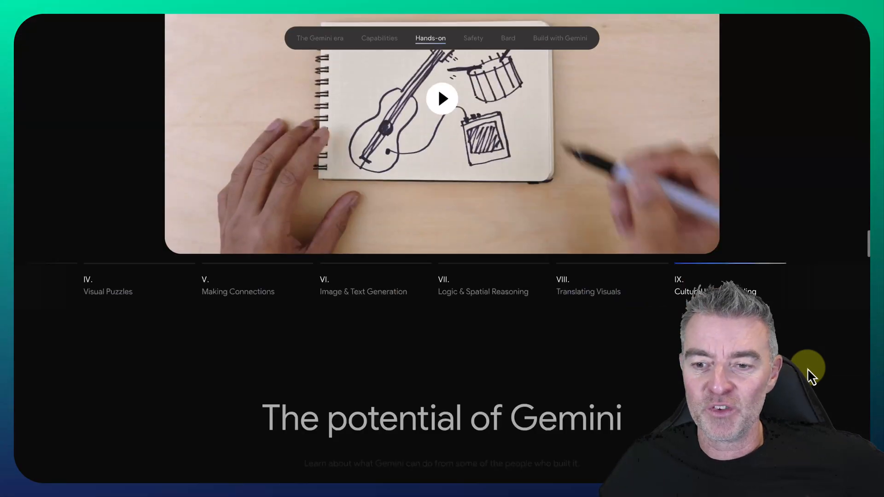
scroll(down, 3)
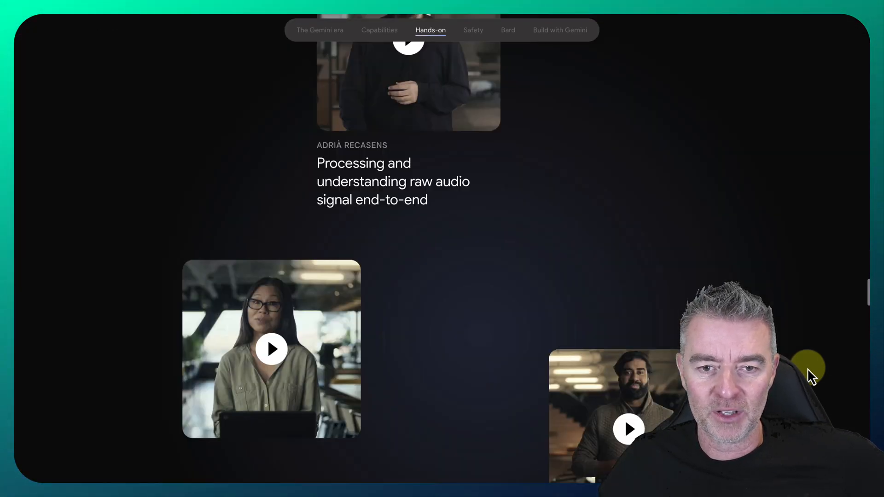
click(507, 30)
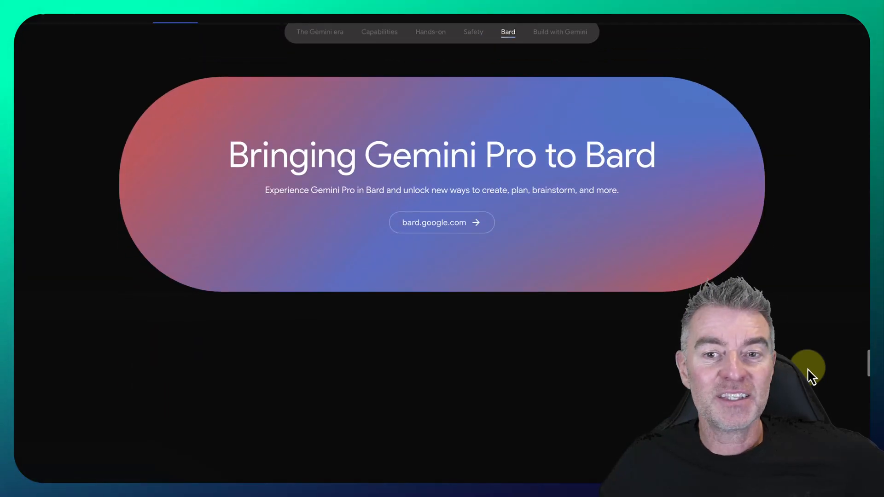
scroll(down, 3)
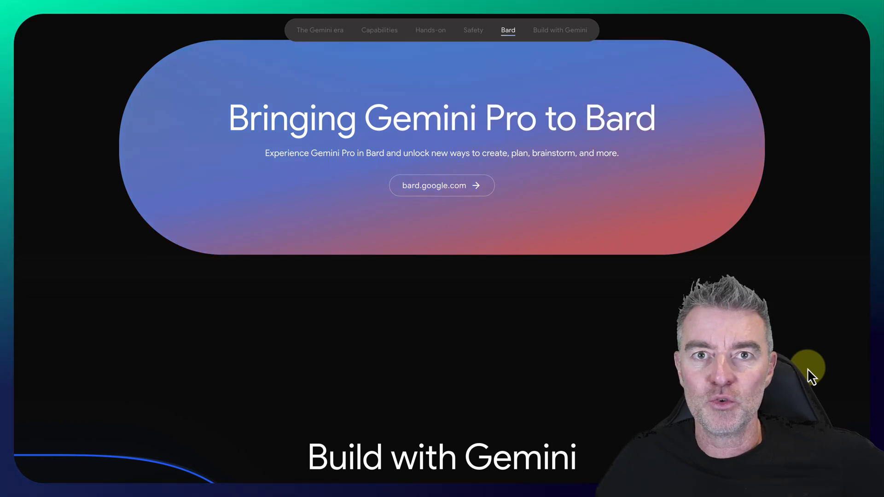
- Continue to the Build with Gemini section and the part on building Gemini responsibly
scroll(down, 3)
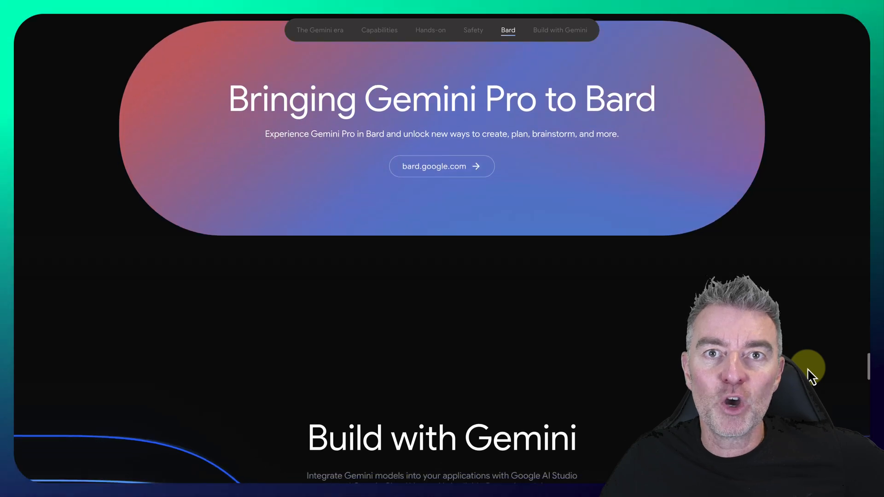
click(560, 30)
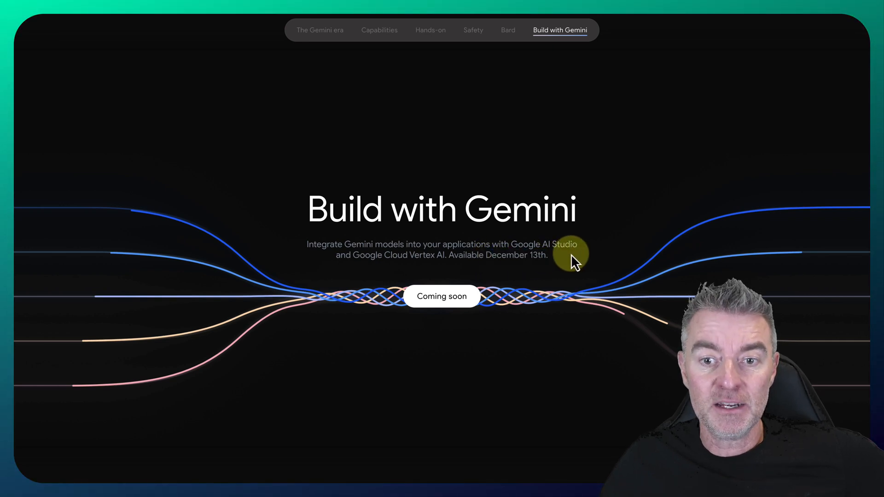
mouse_move(307, 250)
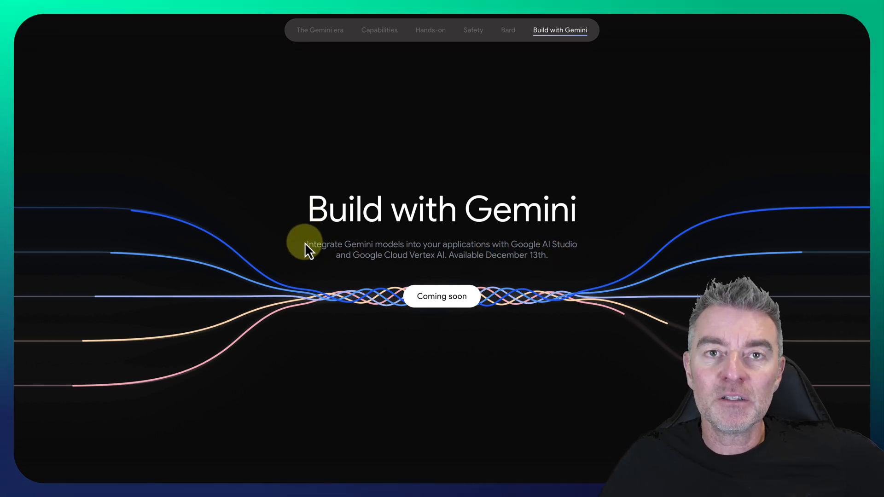
mouse_move(422, 255)
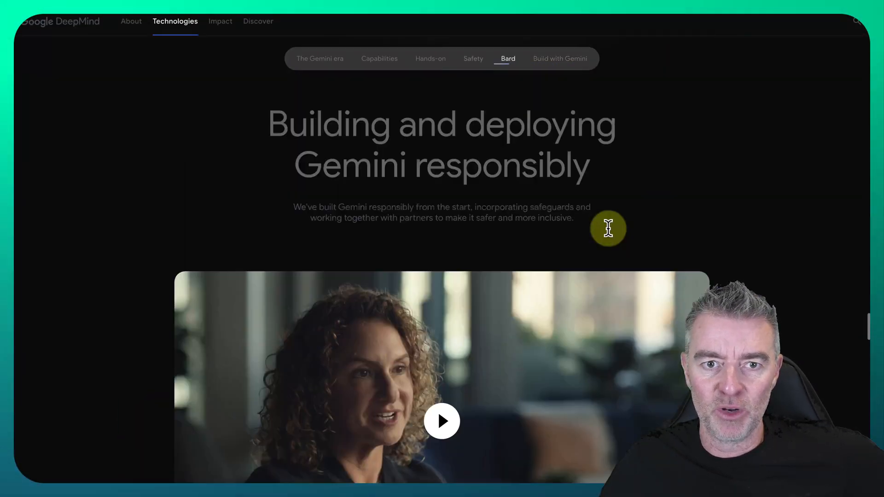
click(378, 58)
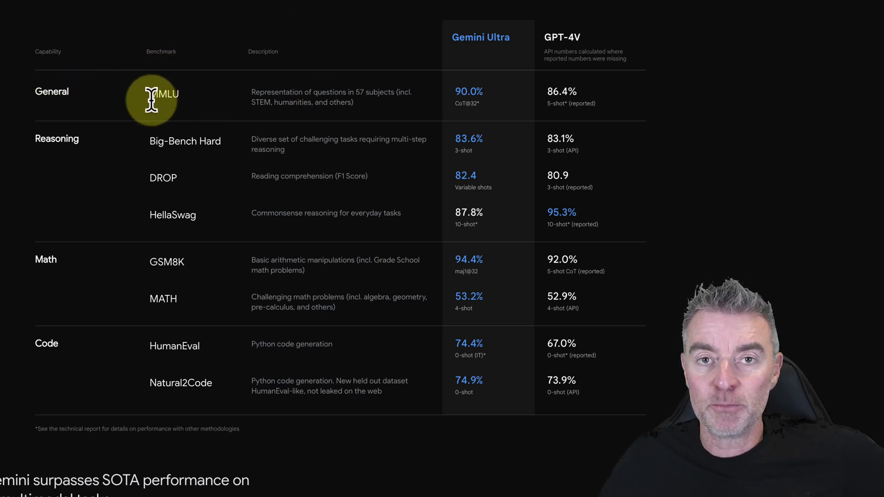
mouse_move(498, 59)
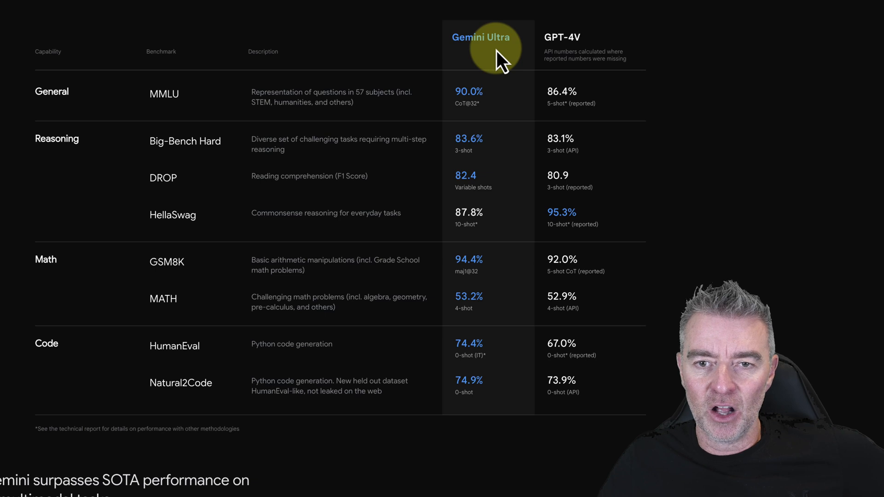
mouse_move(566, 42)
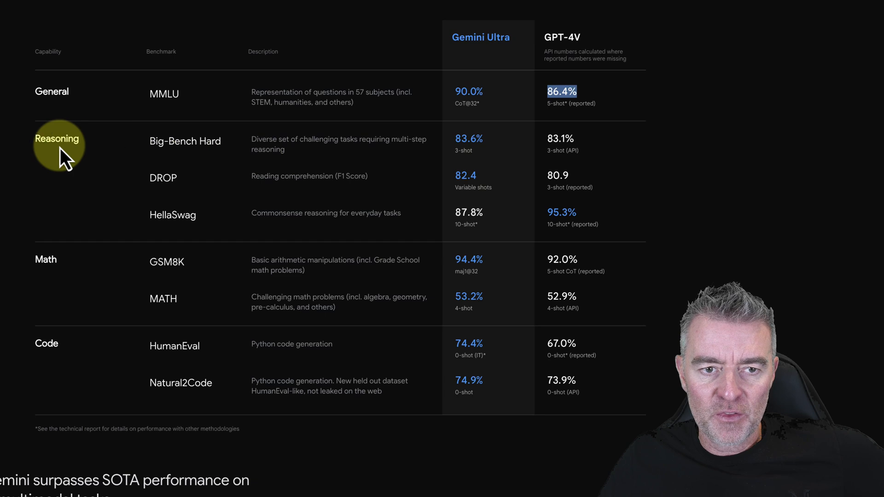
mouse_move(607, 144)
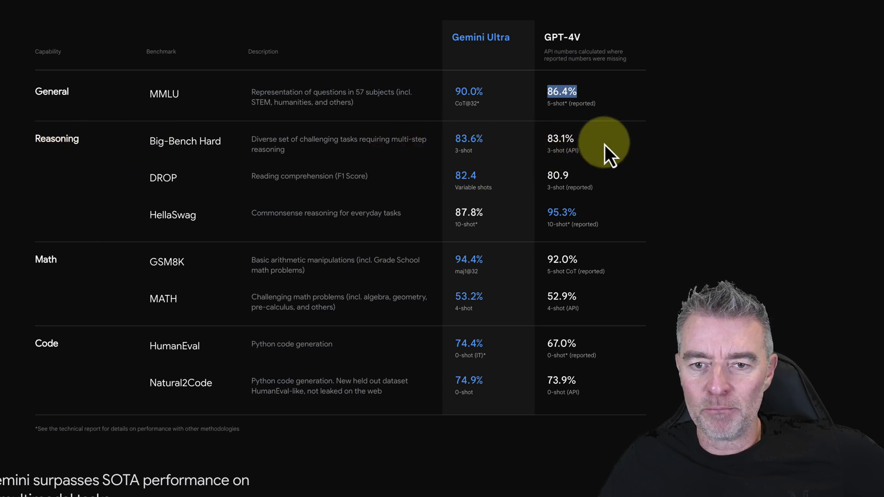
mouse_move(209, 243)
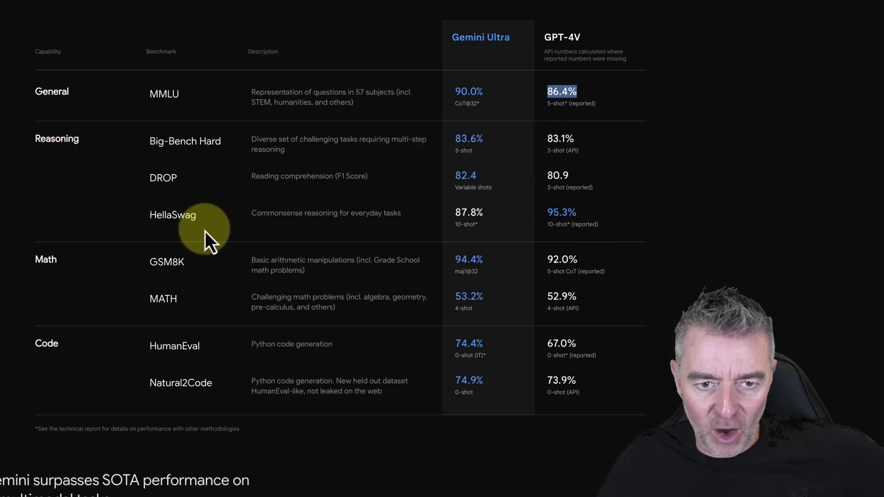
mouse_move(291, 231)
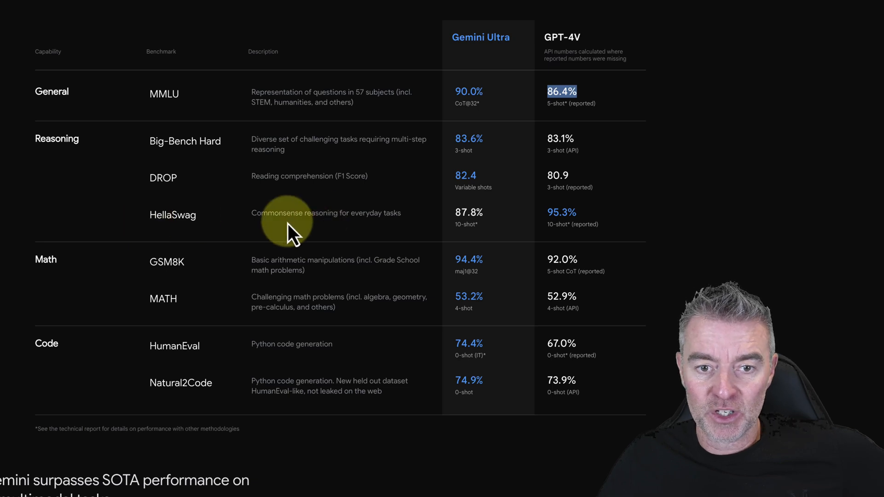
mouse_move(513, 245)
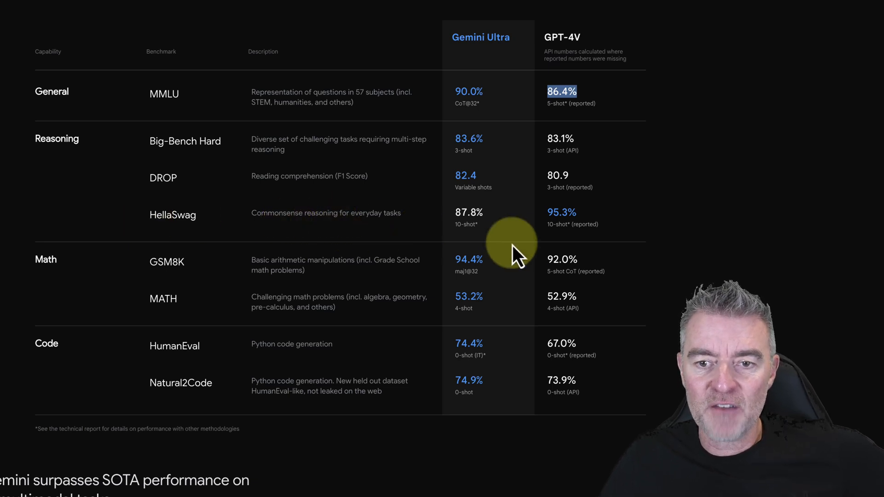
mouse_move(607, 220)
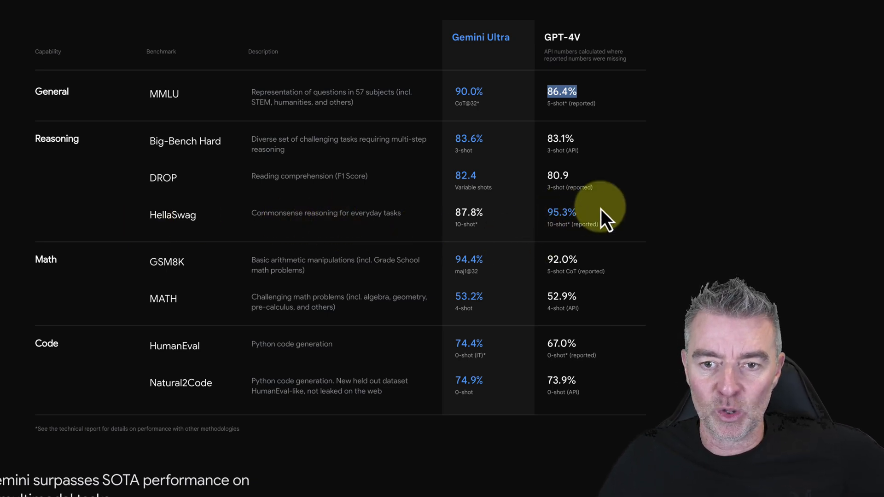
mouse_move(674, 321)
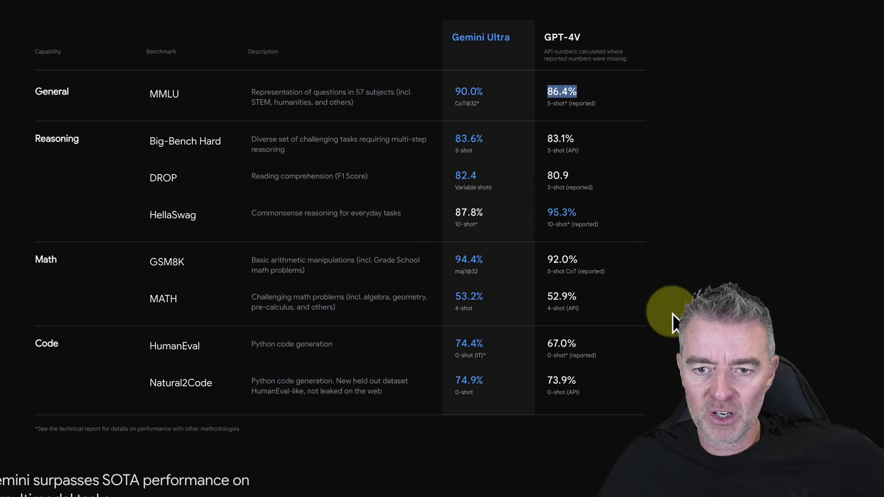
- Scroll past the Math and Code benchmark rows toward the MULTIMODAL heading
scroll(down, 3)
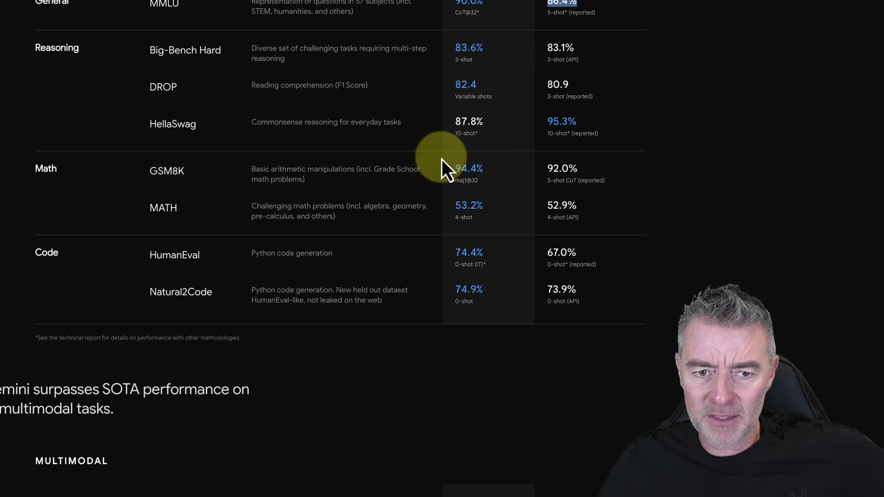
mouse_move(459, 324)
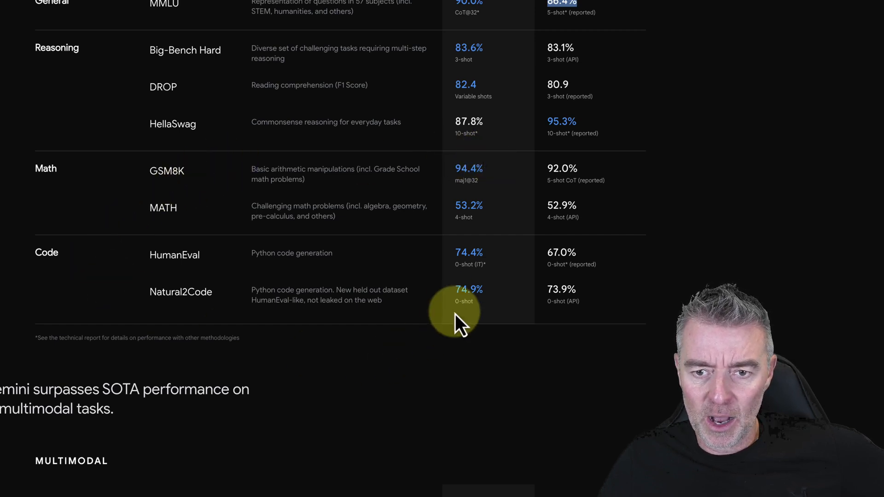
mouse_move(298, 254)
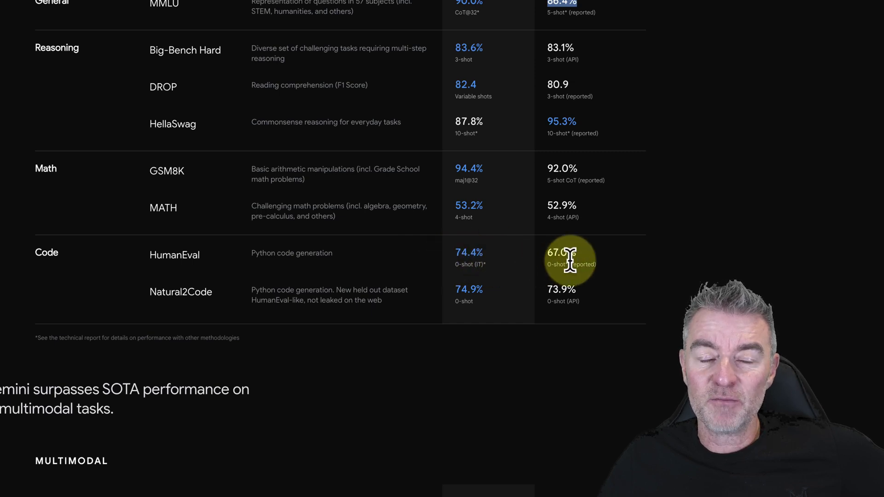
mouse_move(248, 262)
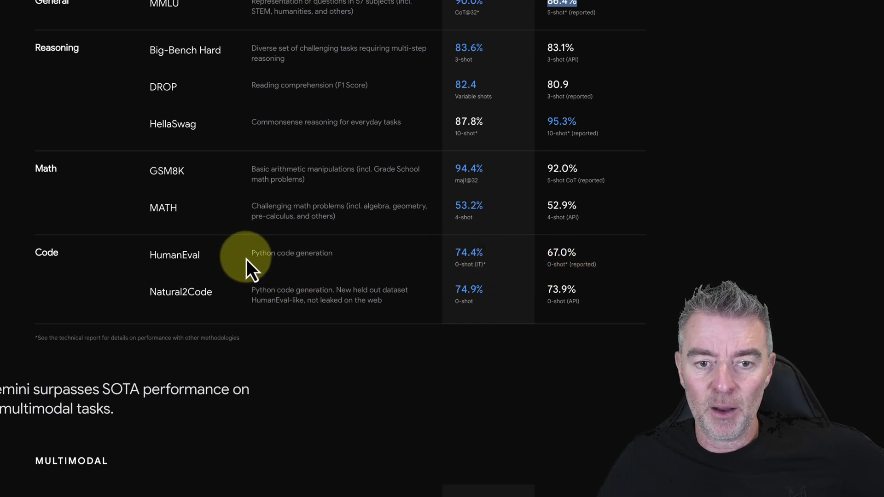
mouse_move(488, 395)
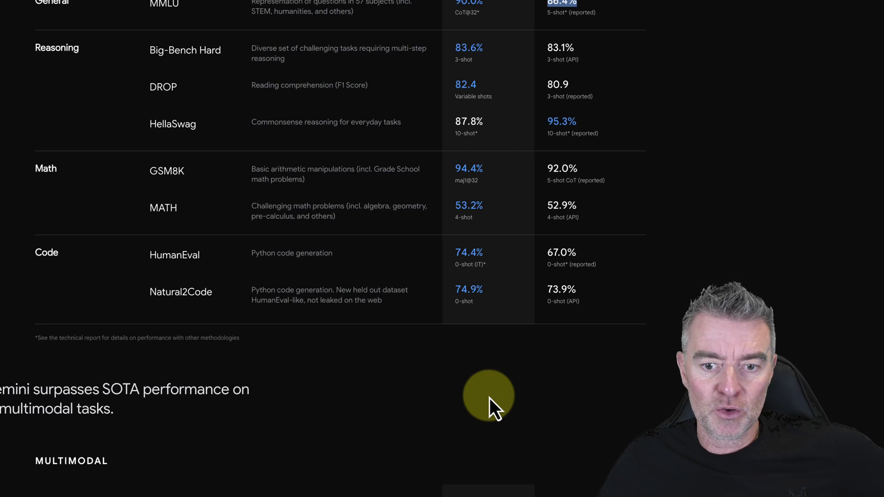
- Scroll down to the multimodal benchmark table with Image, Video and Audio rows
scroll(down, 3)
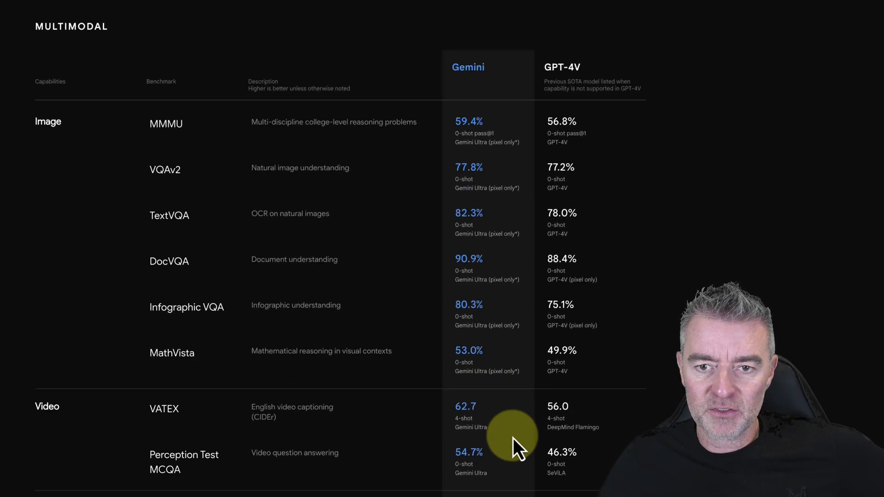
scroll(down, 3)
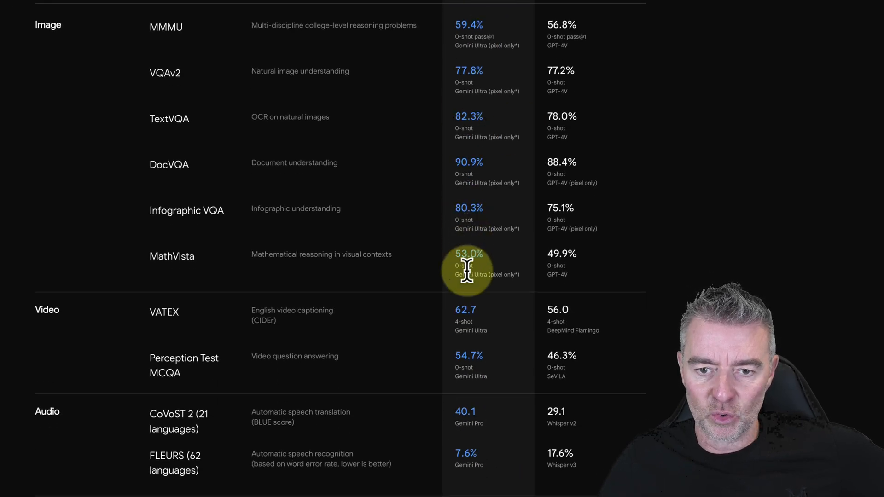
mouse_move(482, 161)
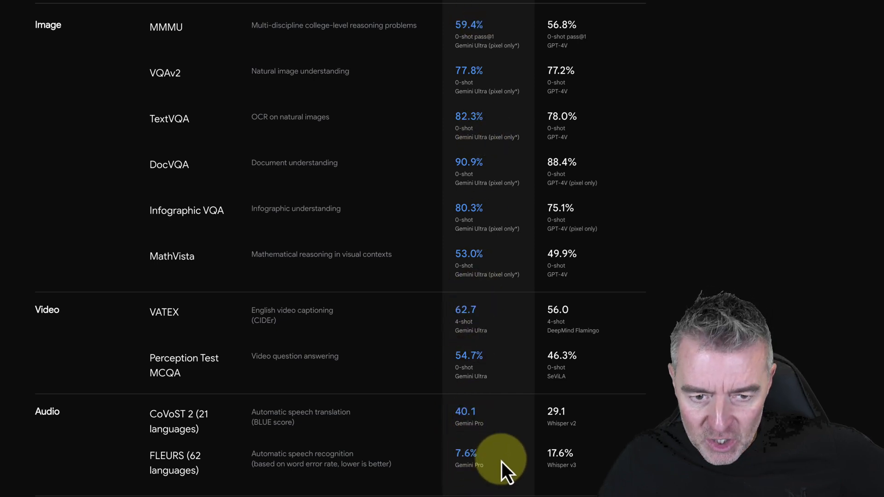
mouse_move(465, 313)
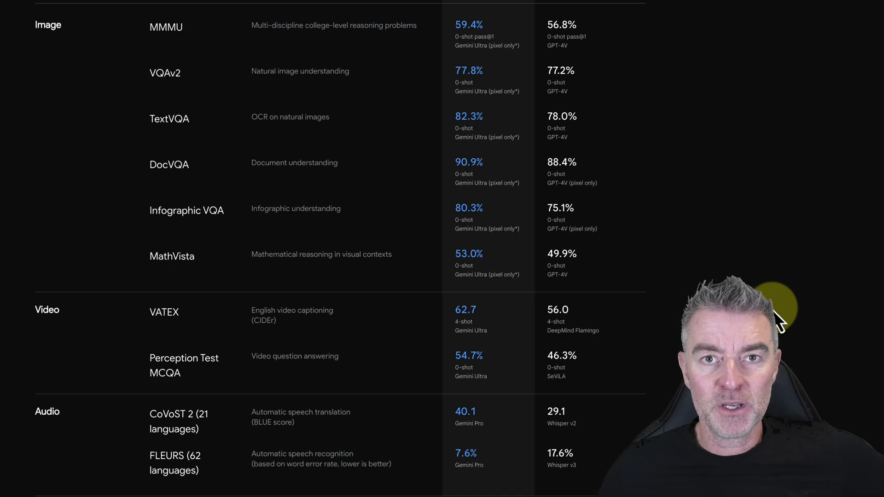
scroll(down, 3)
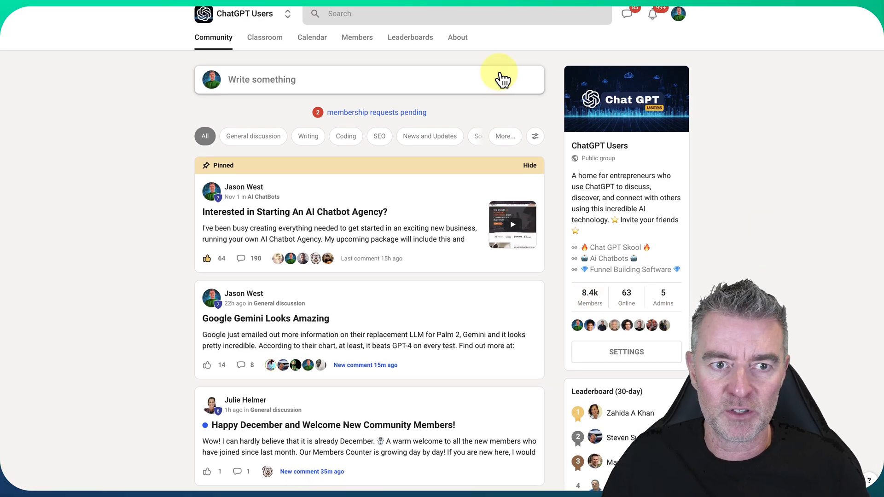
scroll(down, 3)
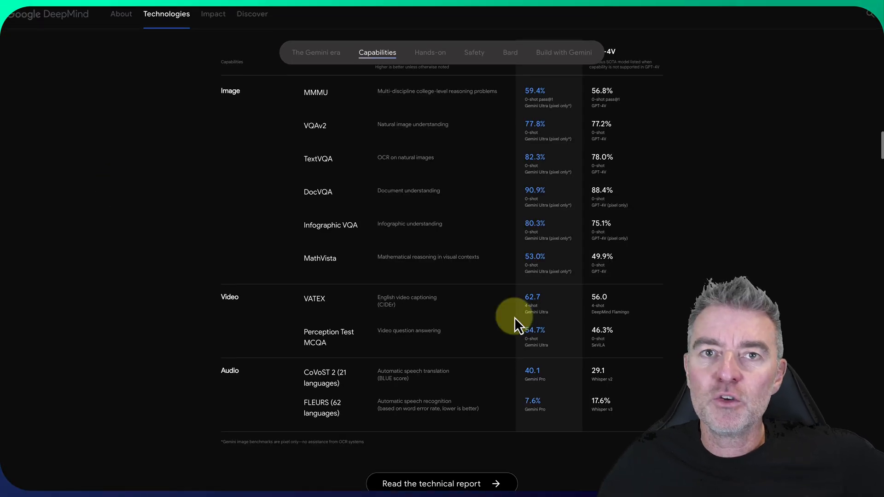
scroll(down, 3)
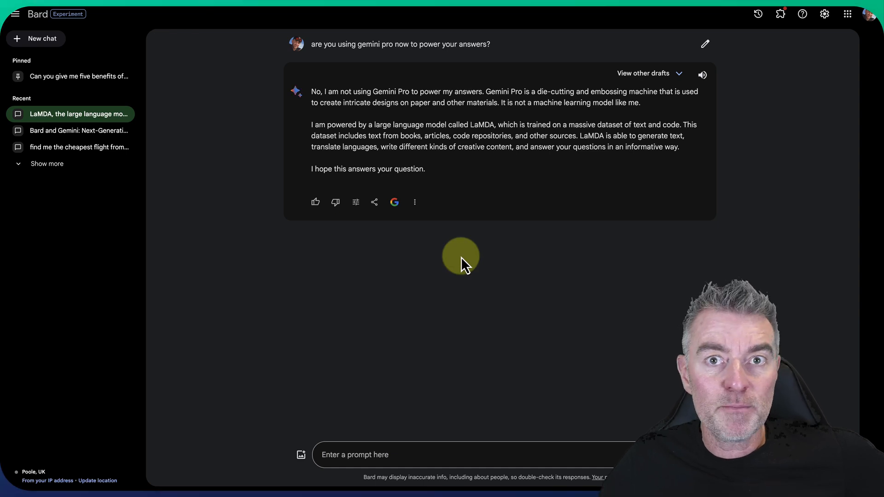
mouse_move(514, 186)
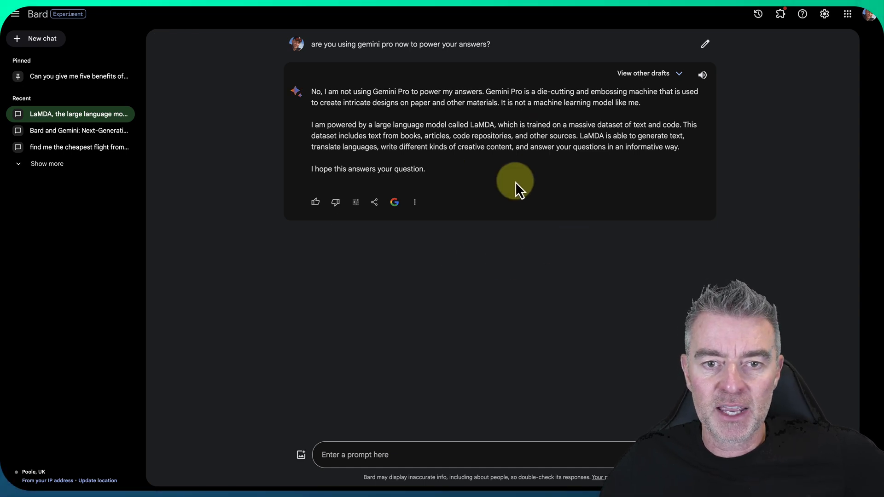
- Highlight the phrase 'Gemini Pro' in Bard's reply describing it as a die-cutting machine
double_click(495, 91)
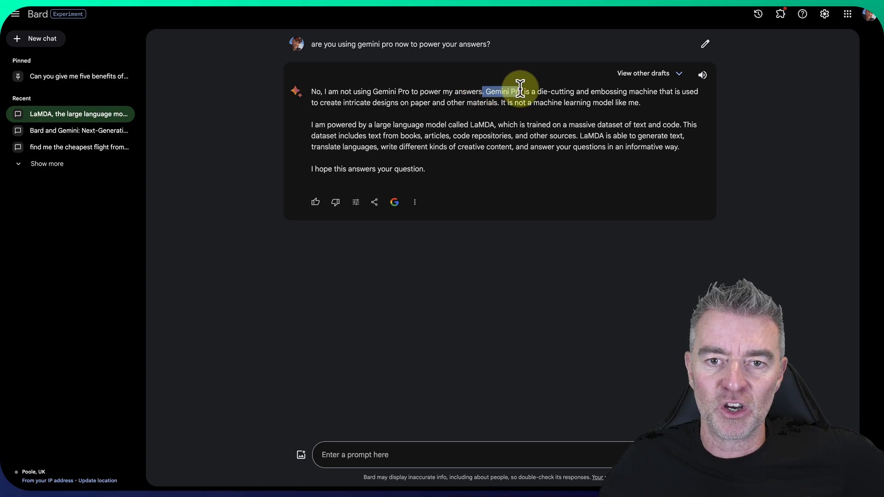
mouse_move(526, 106)
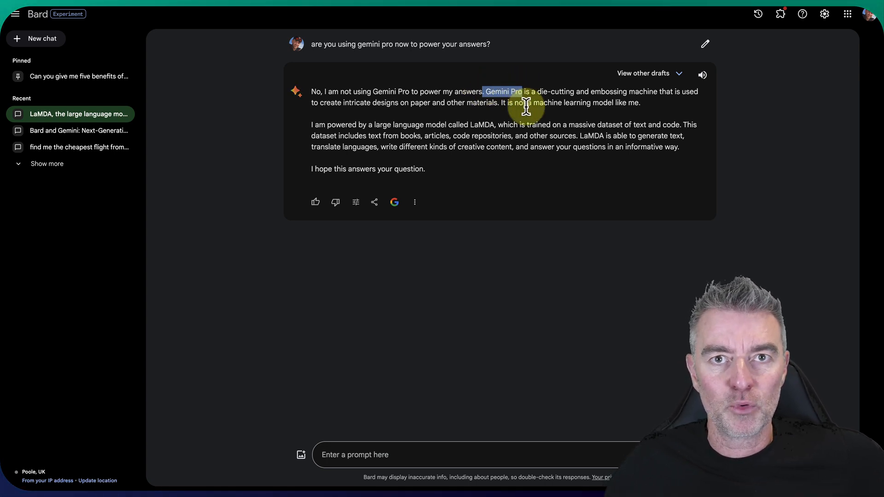
mouse_move(547, 214)
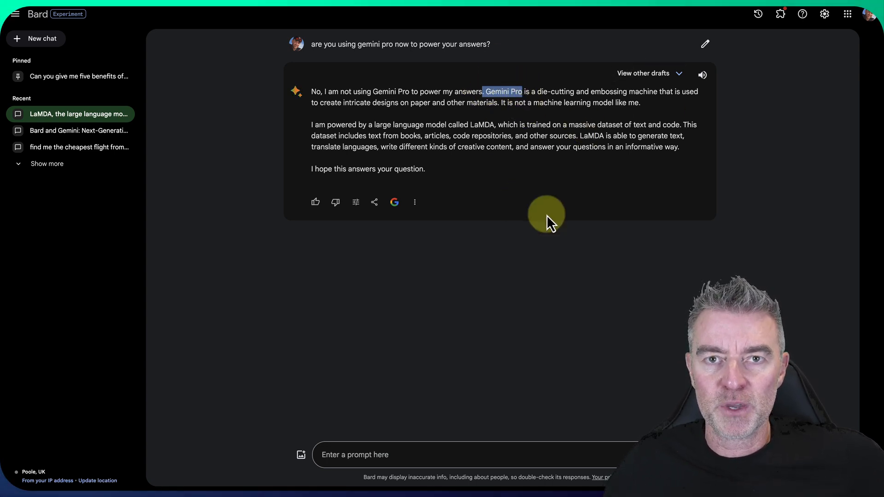